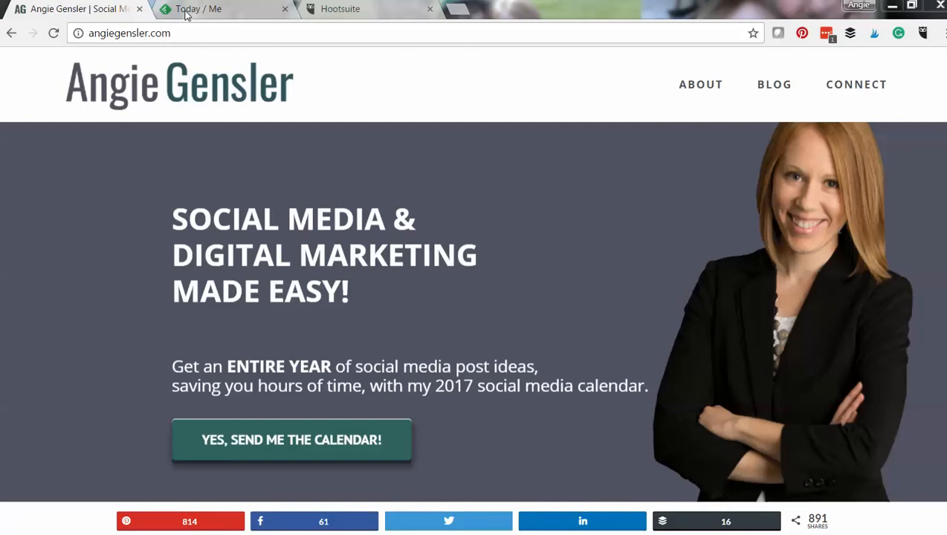
# Step: Switch to the Feedly tab showing the Today page of popular blogging stories
pyautogui.click(223, 8)
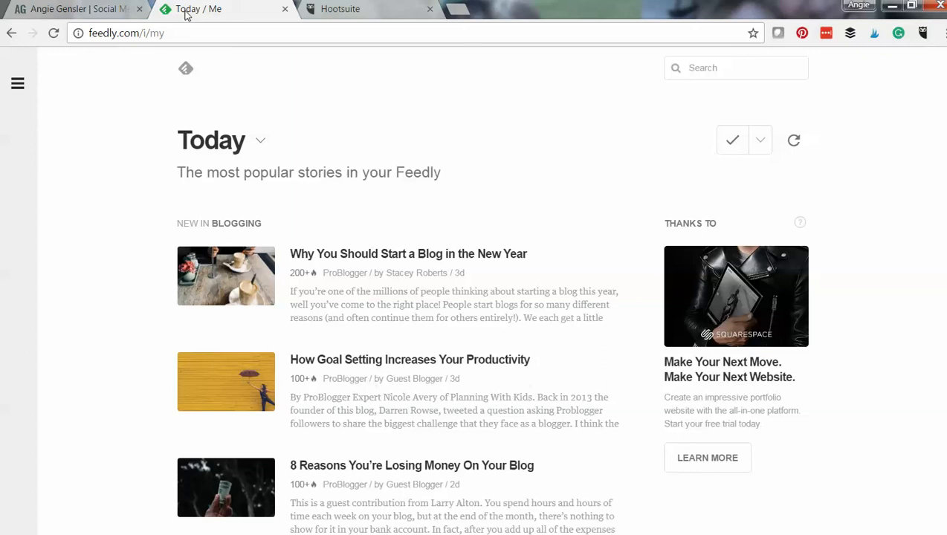
pyautogui.moveTo(392, 232)
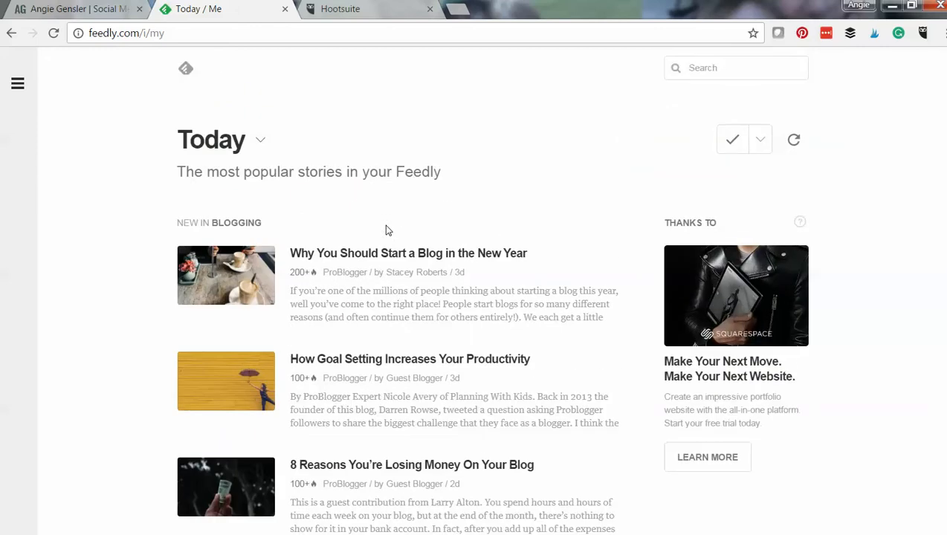
pyautogui.click(18, 83)
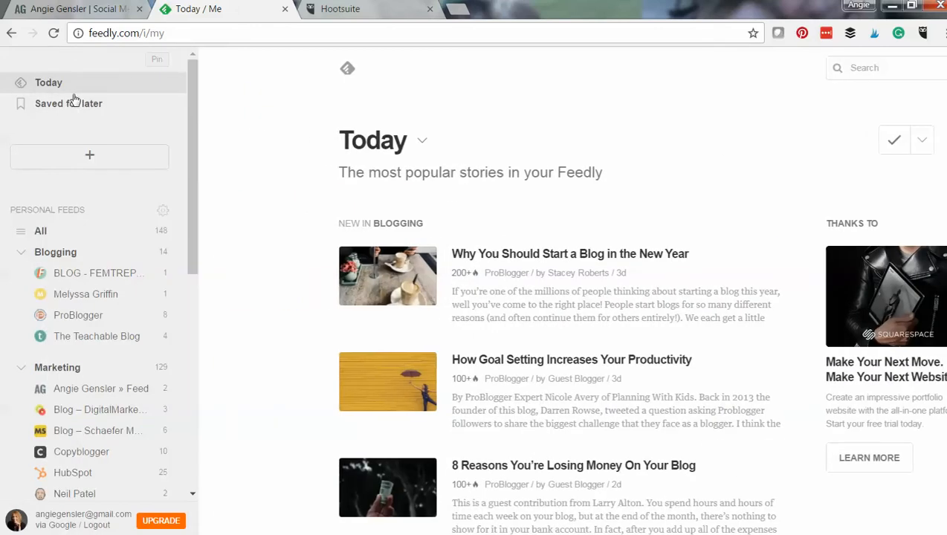
pyautogui.moveTo(68, 103)
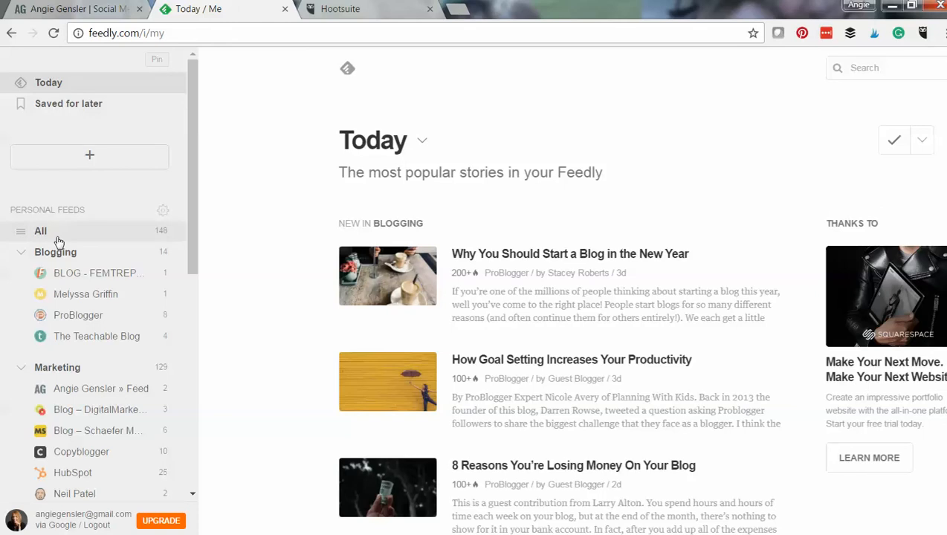
pyautogui.scroll(-3)
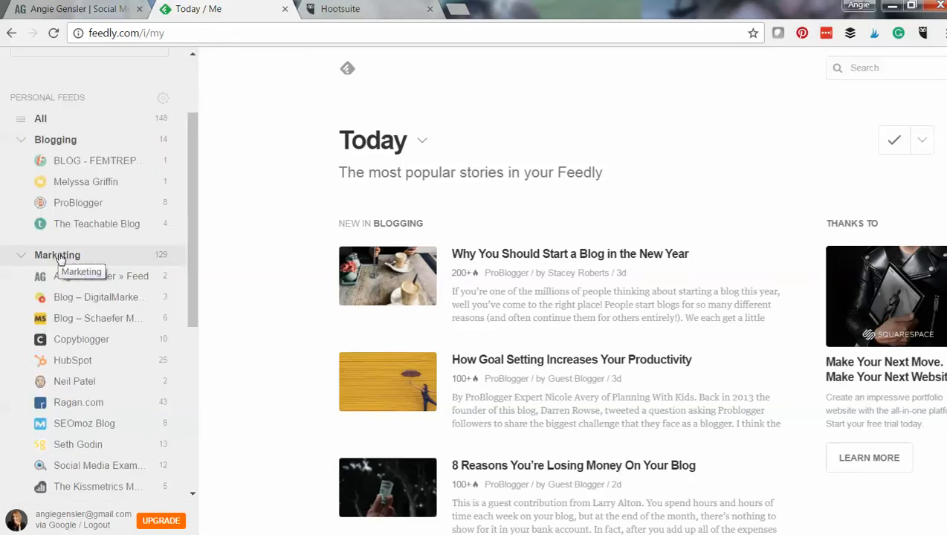
pyautogui.scroll(-3)
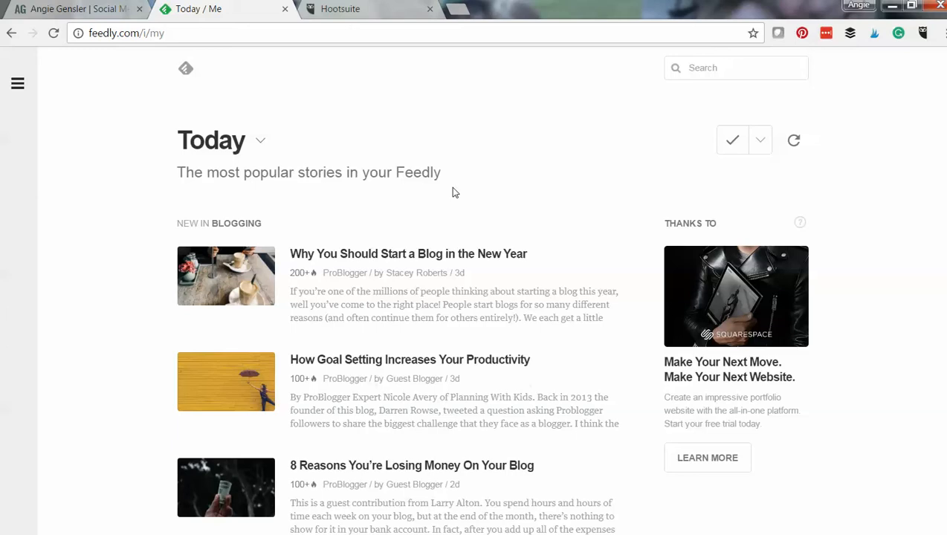
pyautogui.moveTo(479, 258)
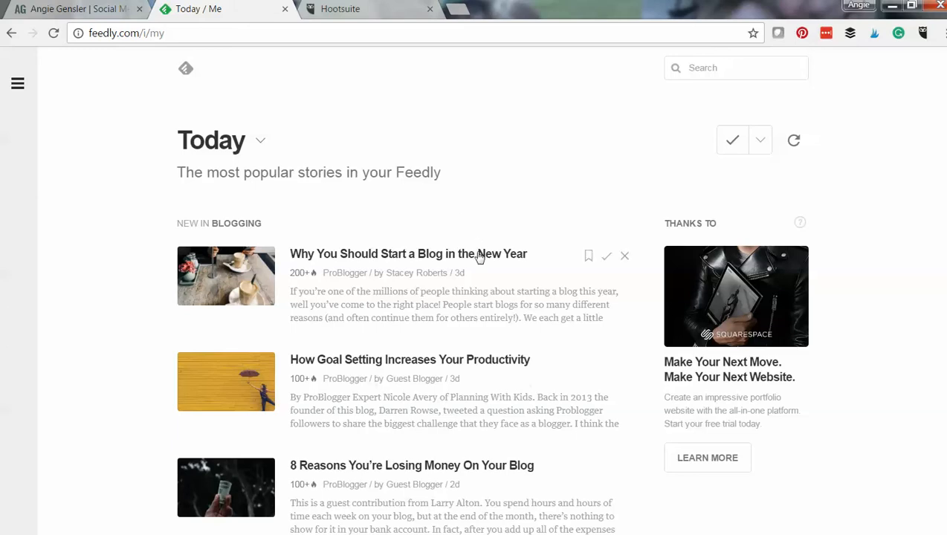
# Step: Open 'Why You Should Start a Blog in the New Year', bookmark it for later, then close it
pyautogui.click(408, 254)
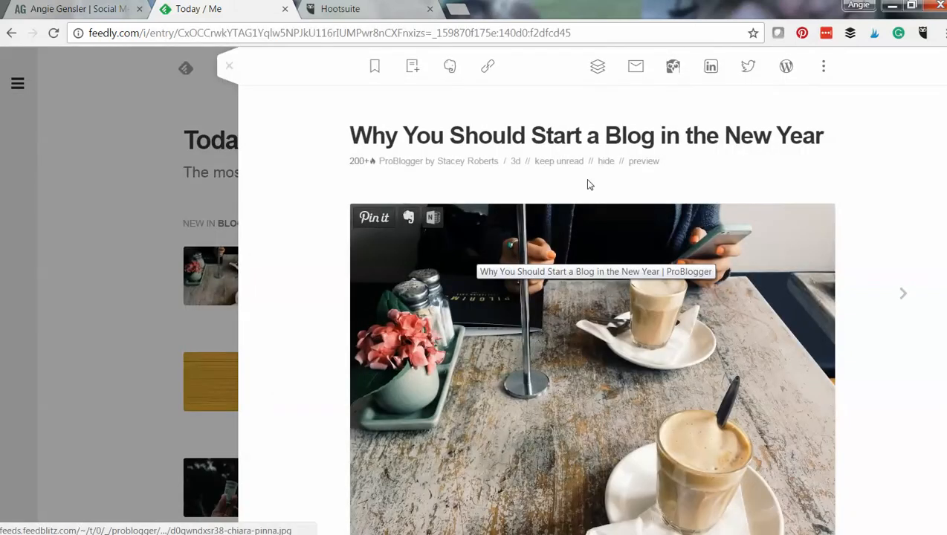
pyautogui.scroll(-3)
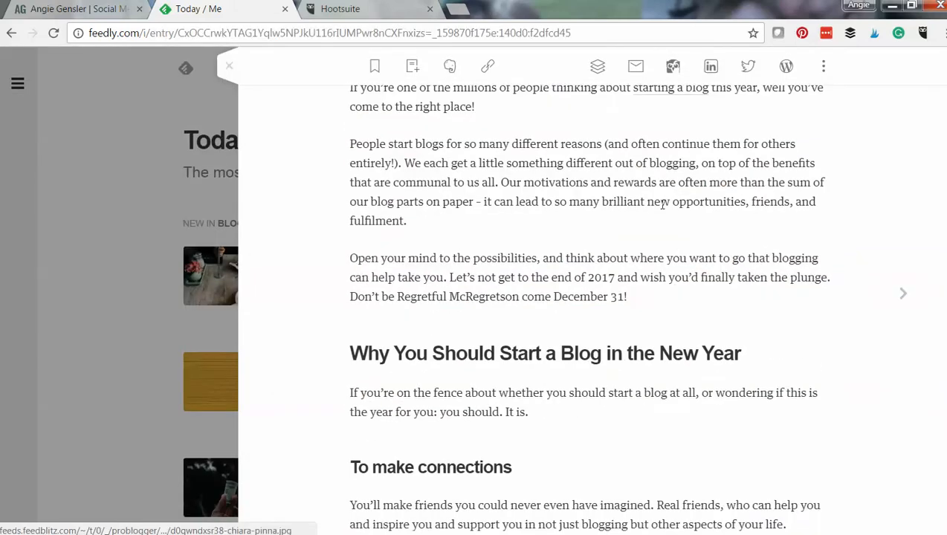
pyautogui.click(375, 67)
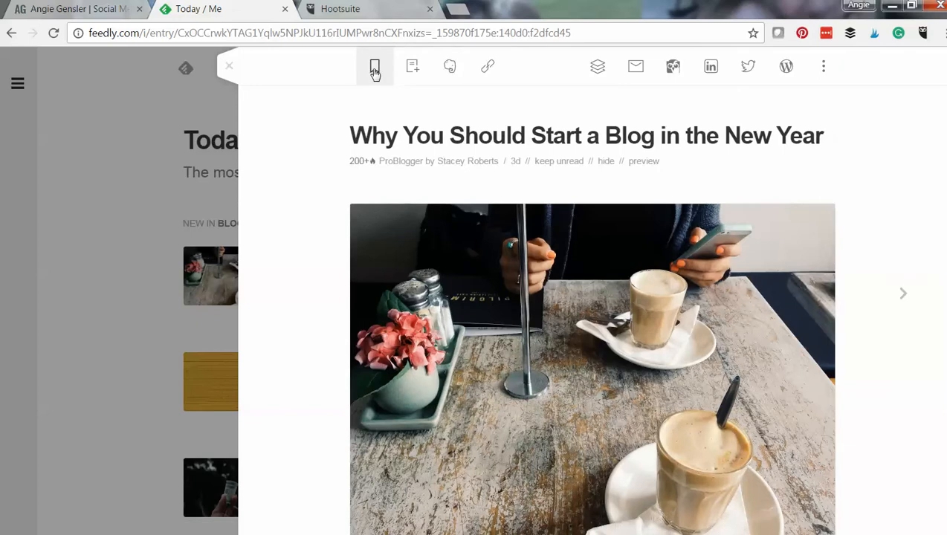
pyautogui.click(374, 66)
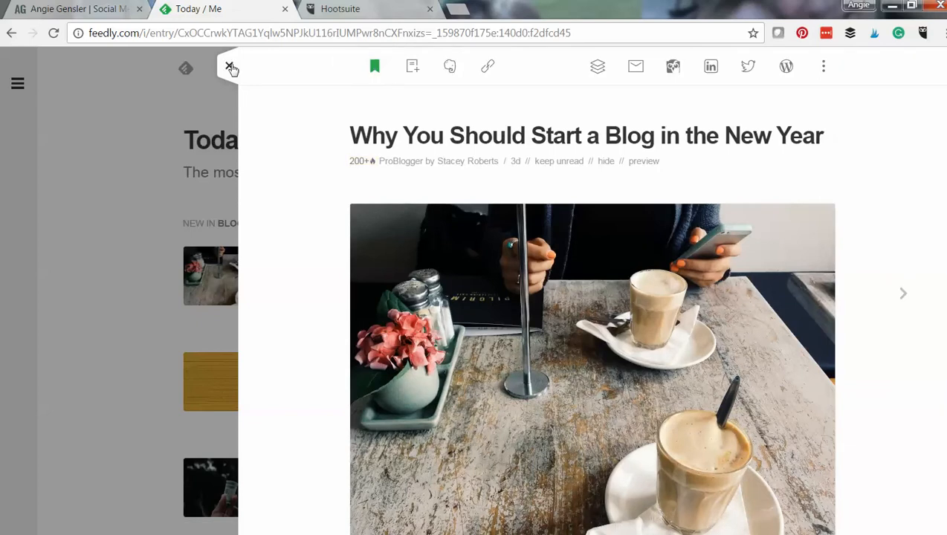
pyautogui.click(231, 67)
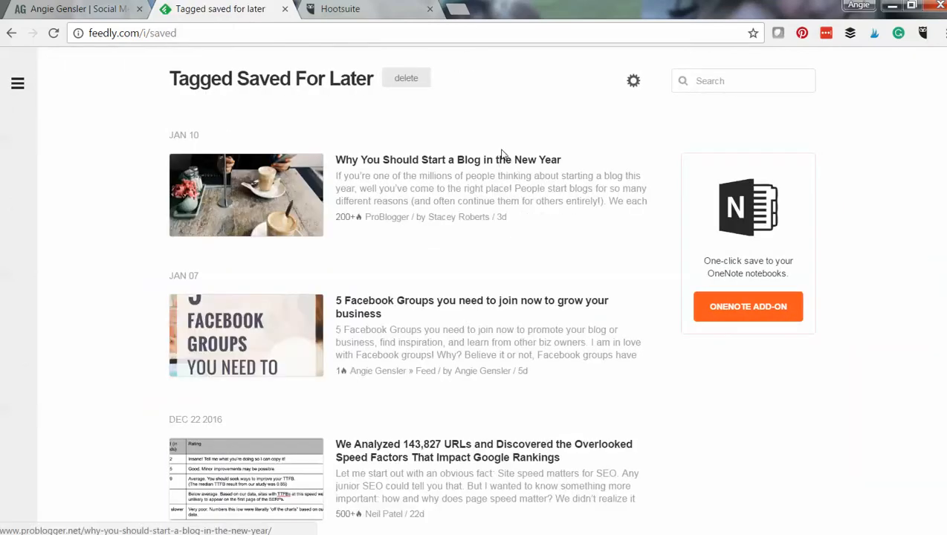
pyautogui.moveTo(498, 143)
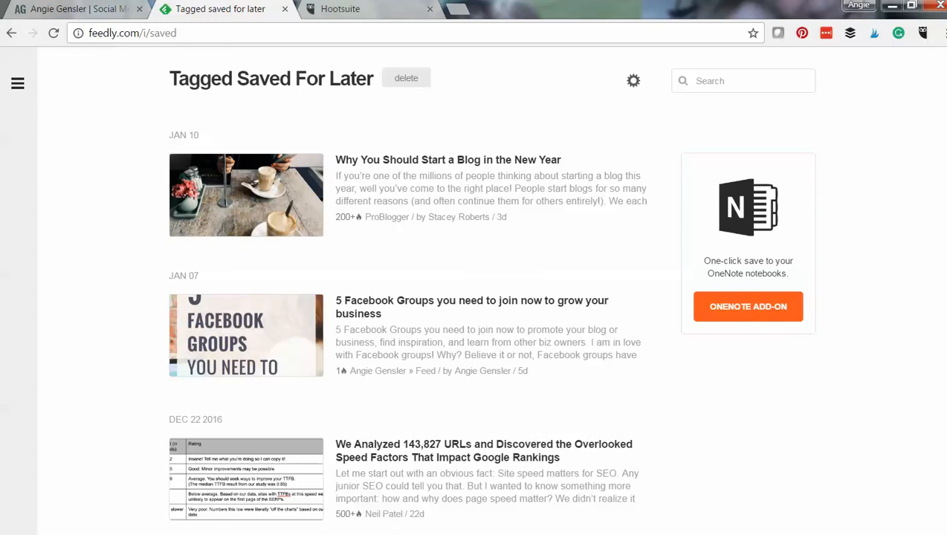
pyautogui.moveTo(379, 122)
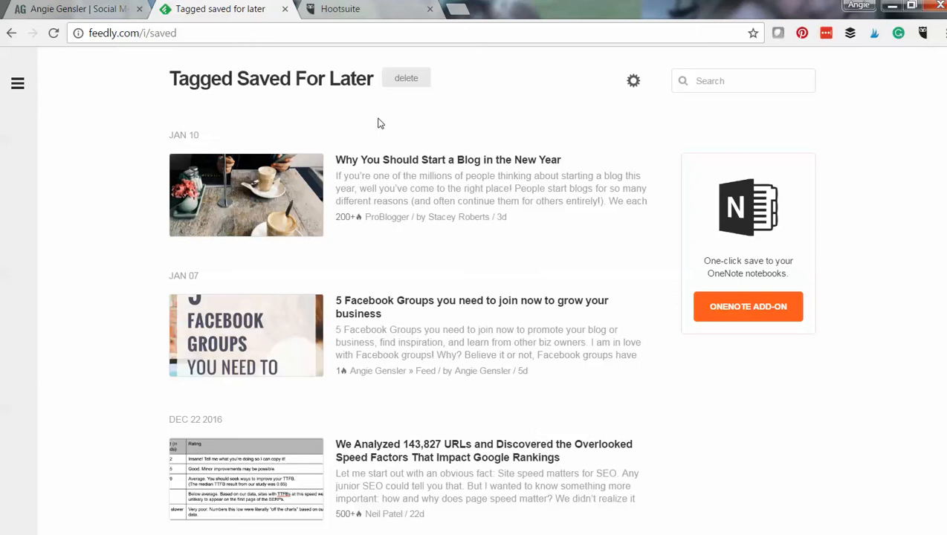
pyautogui.moveTo(427, 173)
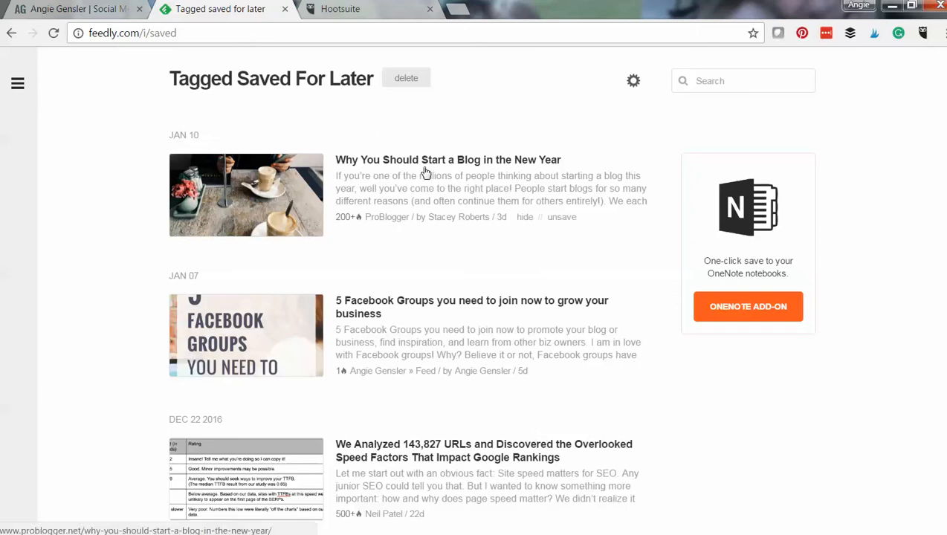
pyautogui.moveTo(417, 164)
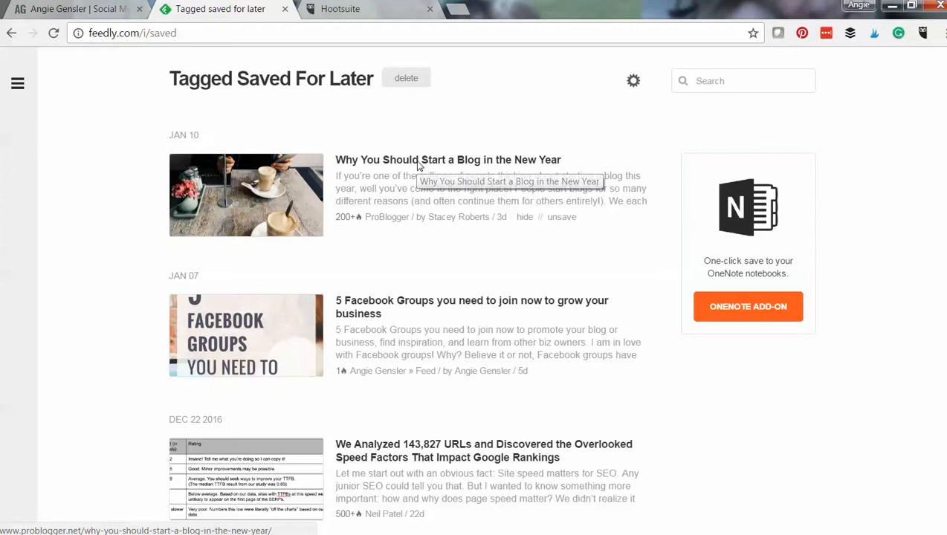
# Step: Open the saved article, then its original ProBlogger page in a new tab
pyautogui.click(447, 159)
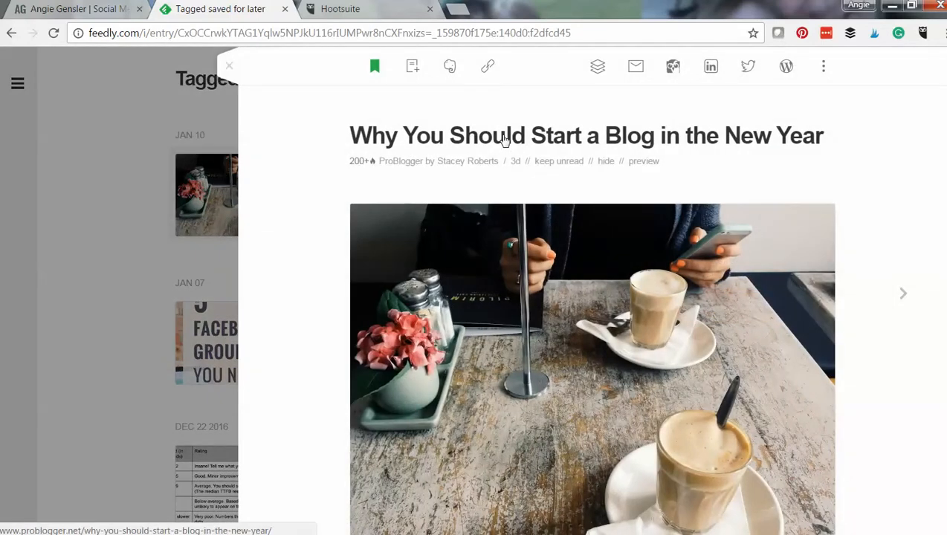
pyautogui.click(585, 135)
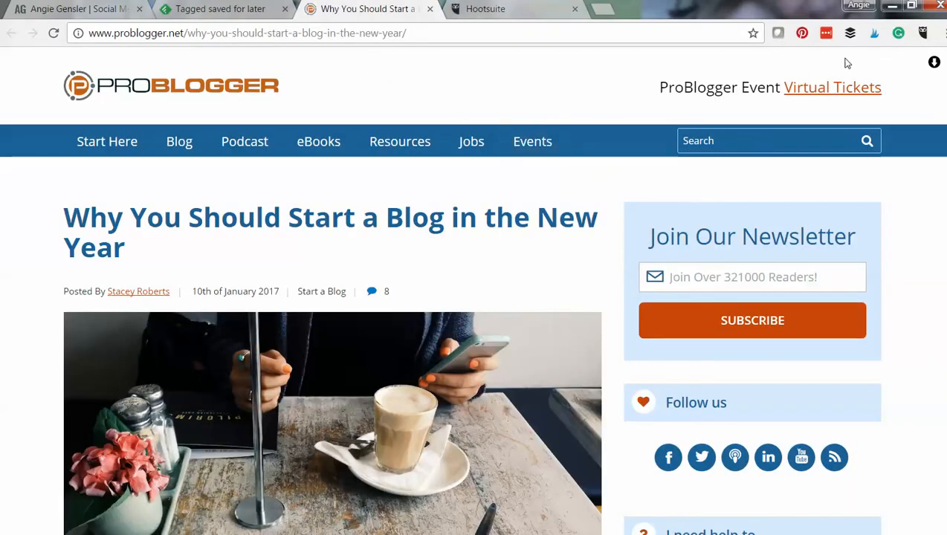
pyautogui.moveTo(924, 33)
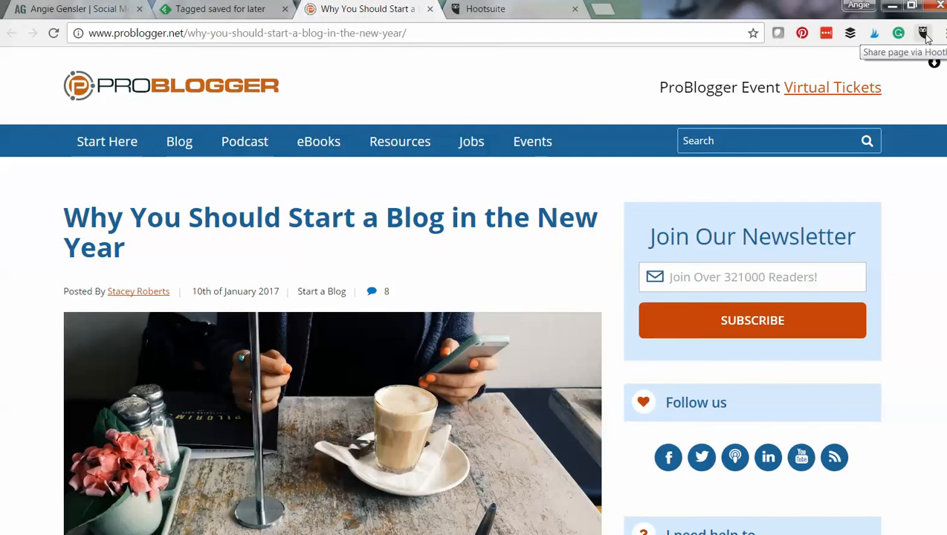
# Step: Share the ProBlogger page through the Hootsuite extension and open the social profile list
pyautogui.click(922, 33)
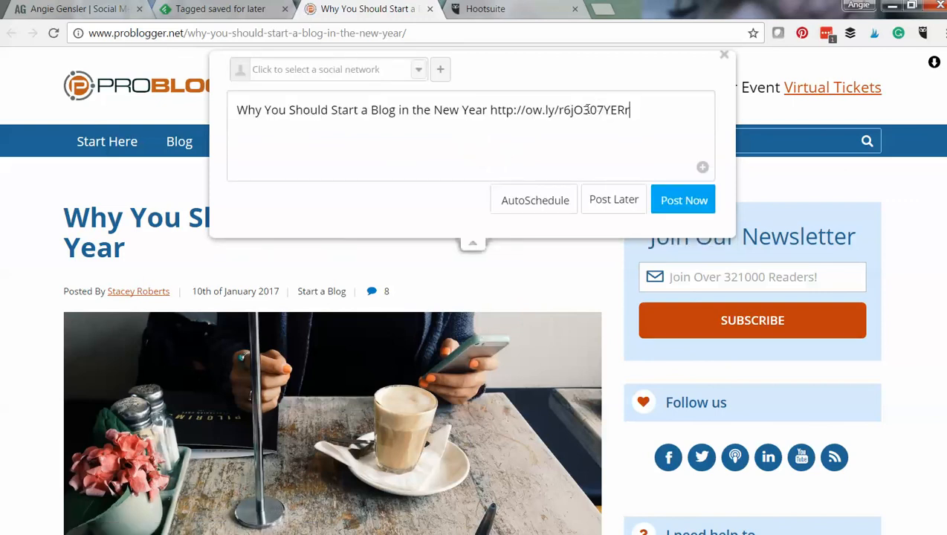
pyautogui.click(327, 68)
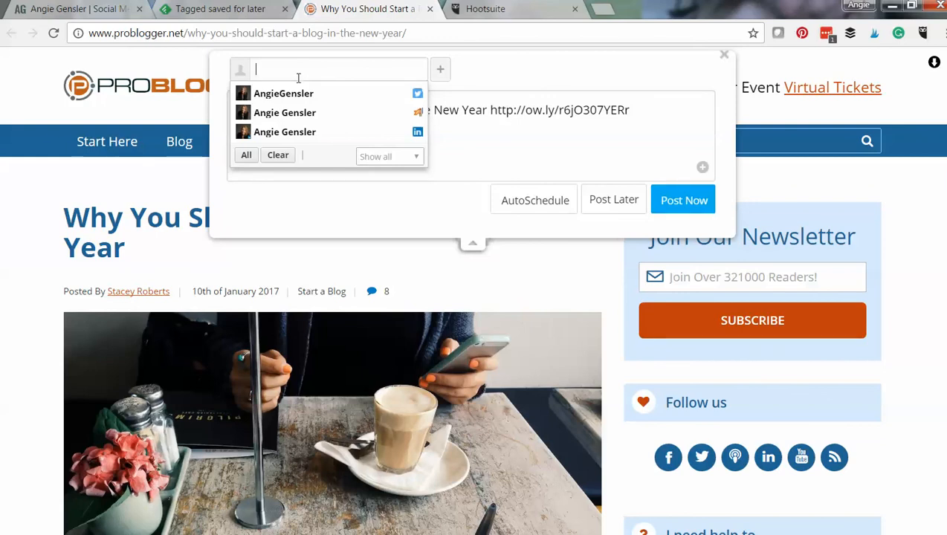
pyautogui.moveTo(301, 133)
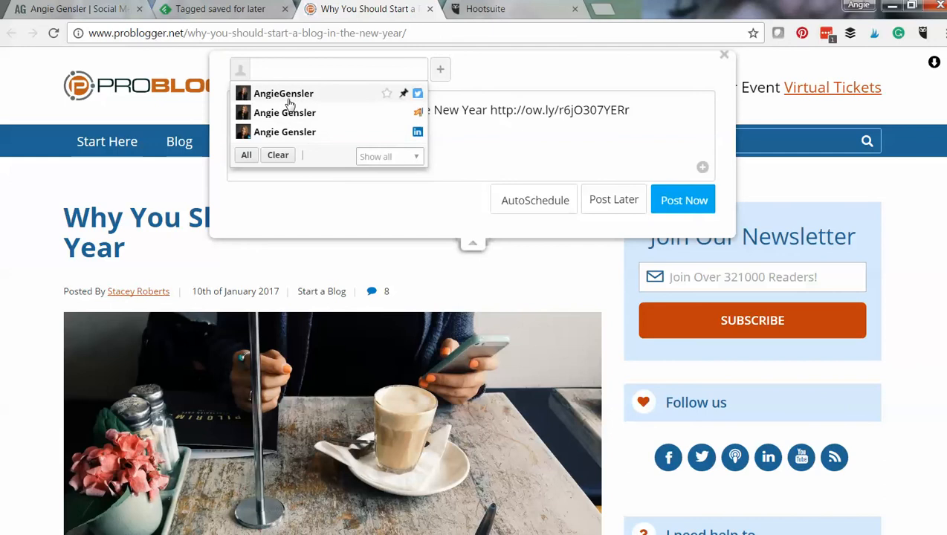
pyautogui.moveTo(290, 119)
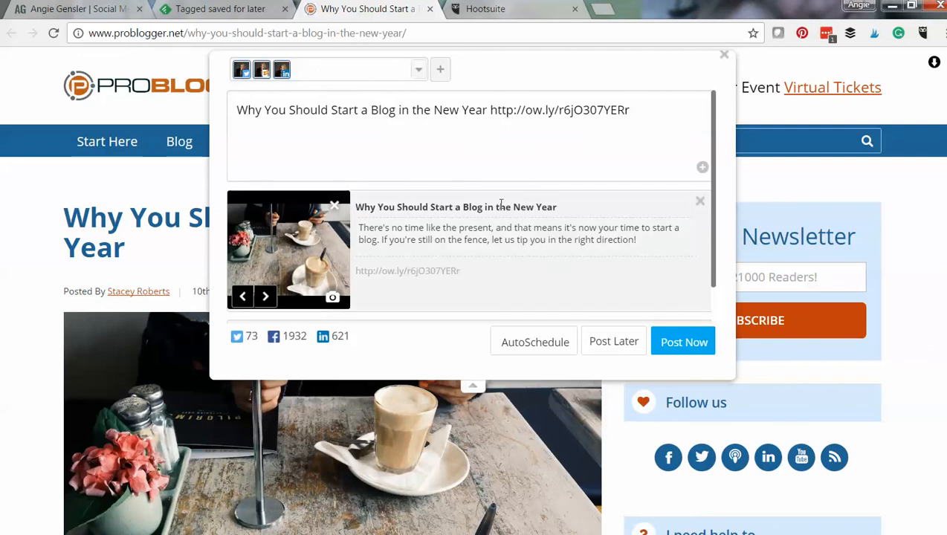
pyautogui.moveTo(265, 296)
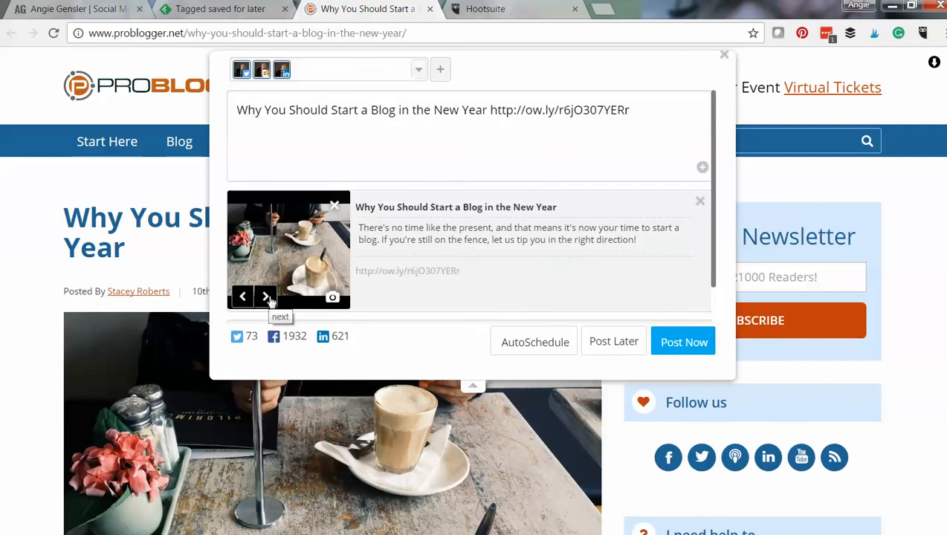
# Step: Add a period after 'New Year' in the Hootsuite post message
pyautogui.click(265, 297)
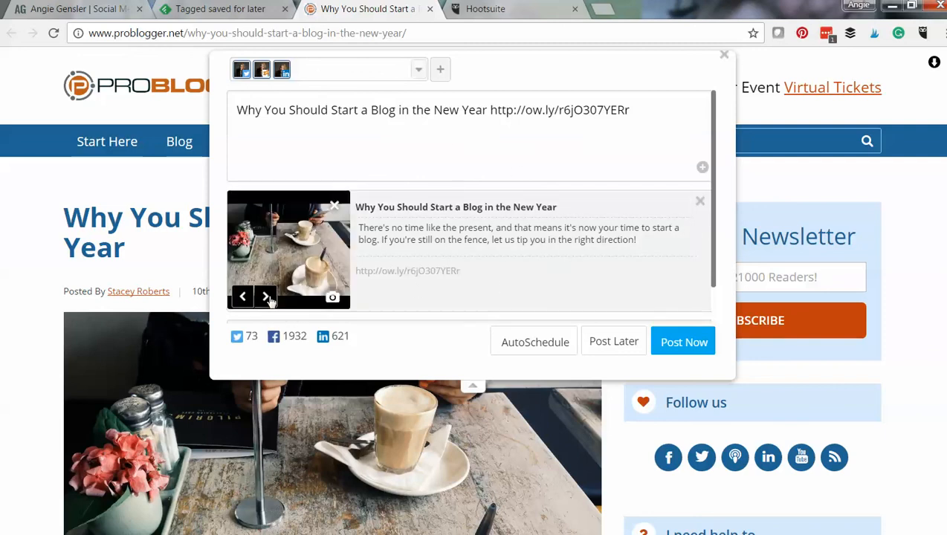
pyautogui.click(266, 296)
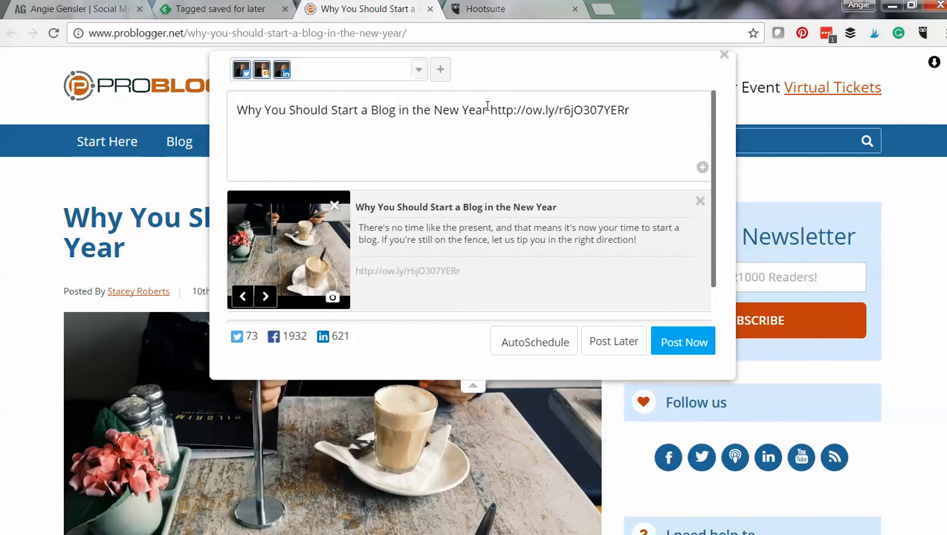
pyautogui.write('.')
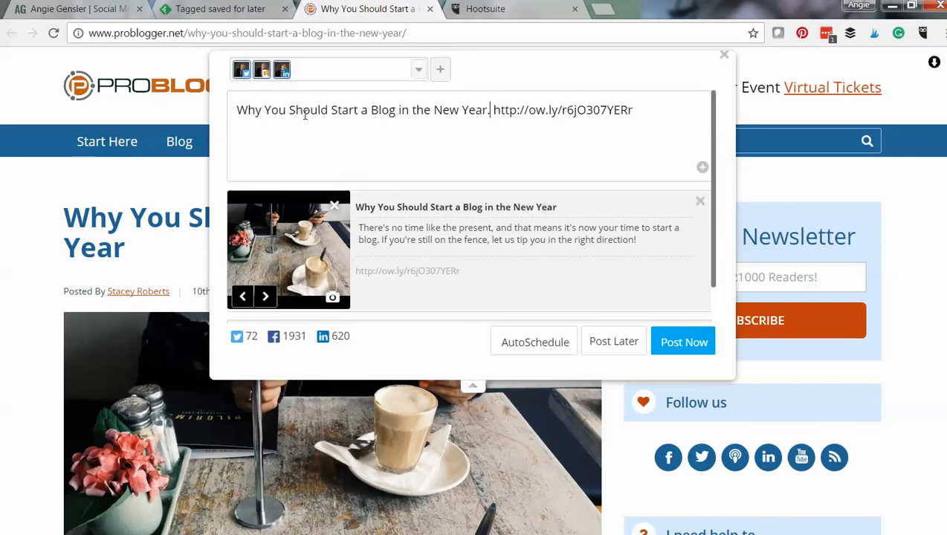
pyautogui.moveTo(535, 342)
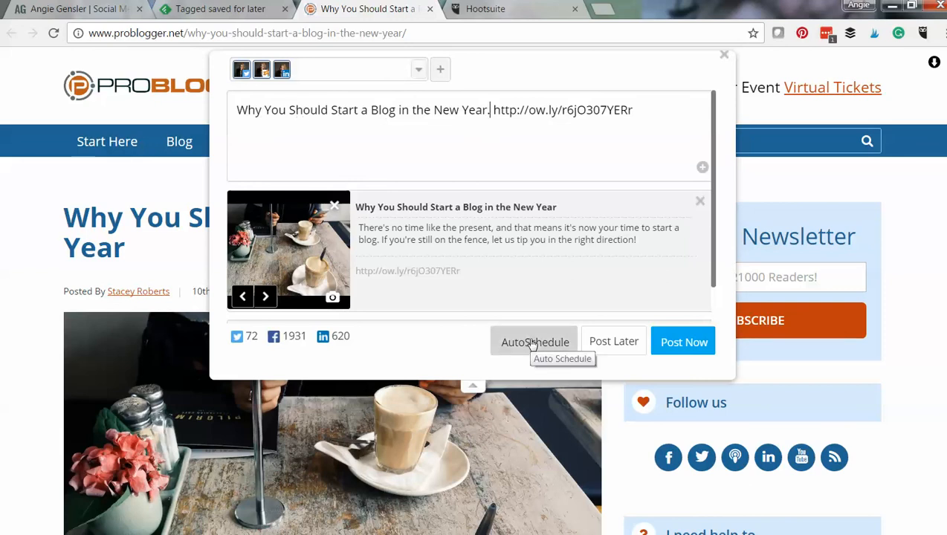
pyautogui.moveTo(614, 341)
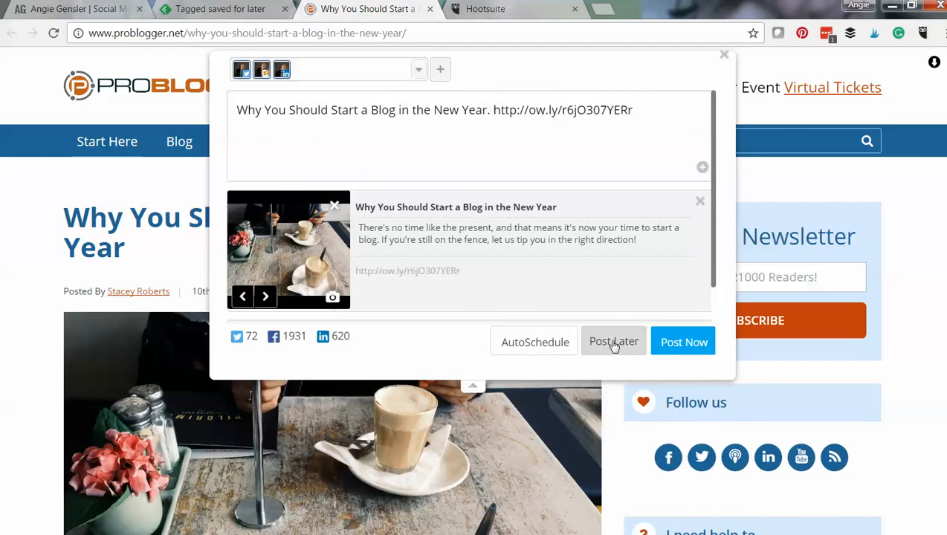
pyautogui.moveTo(535, 342)
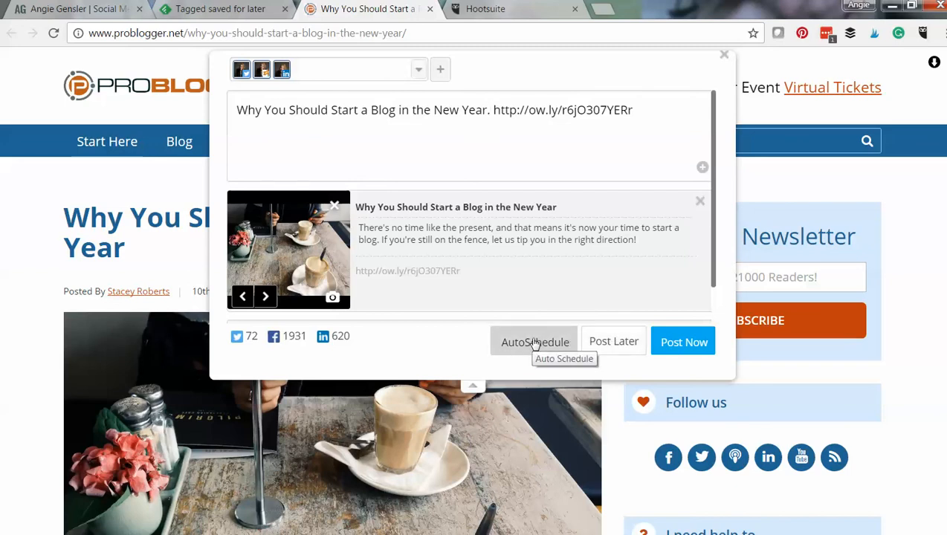
# Step: AutoSchedule the post to Twitter, Facebook and LinkedIn, then close the ProBlogger tab
pyautogui.click(683, 342)
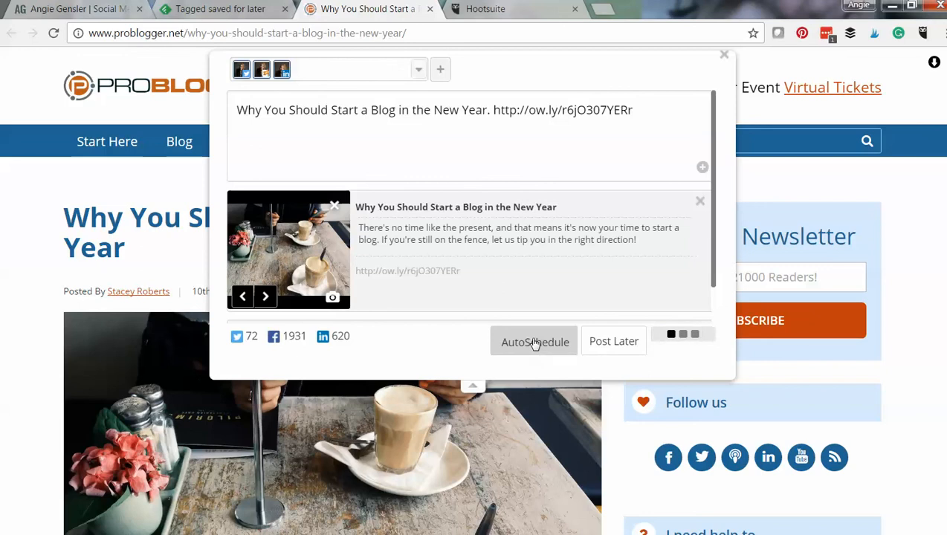
pyautogui.click(535, 341)
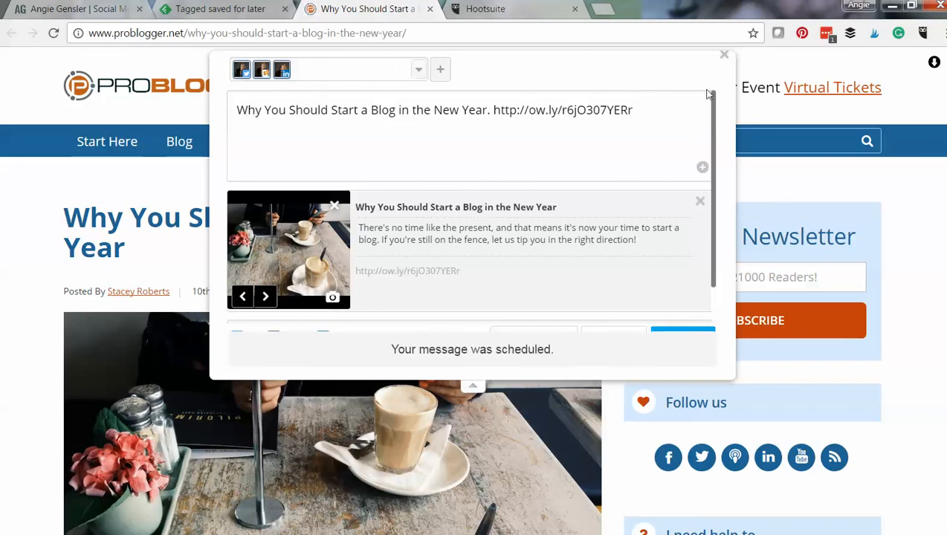
pyautogui.click(724, 55)
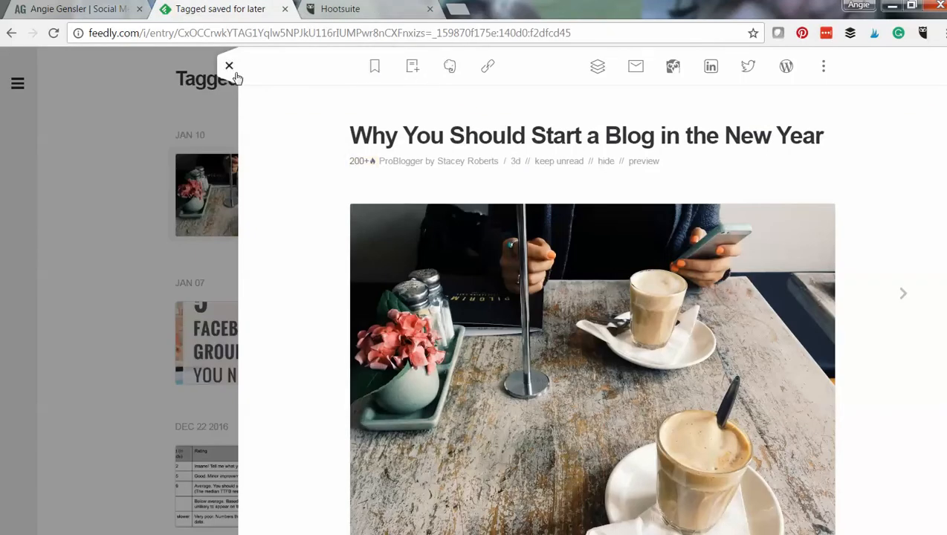
# Step: Close the Feedly article and scroll through the Saved For Later stories
pyautogui.click(229, 67)
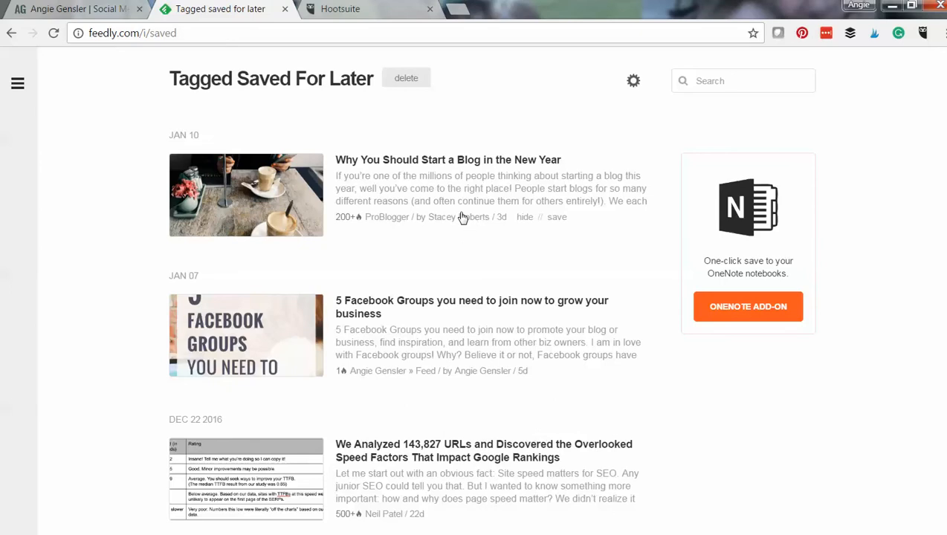
pyautogui.scroll(-3)
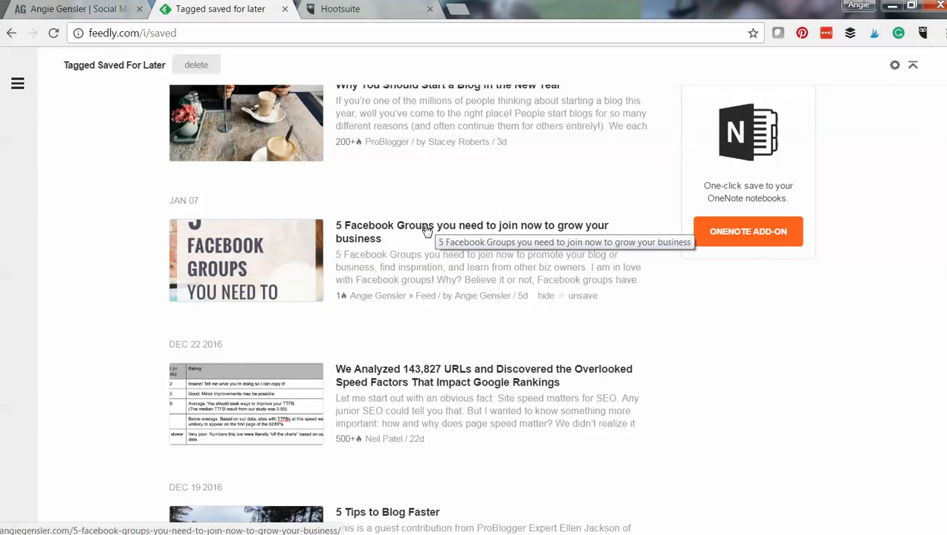
pyautogui.scroll(-3)
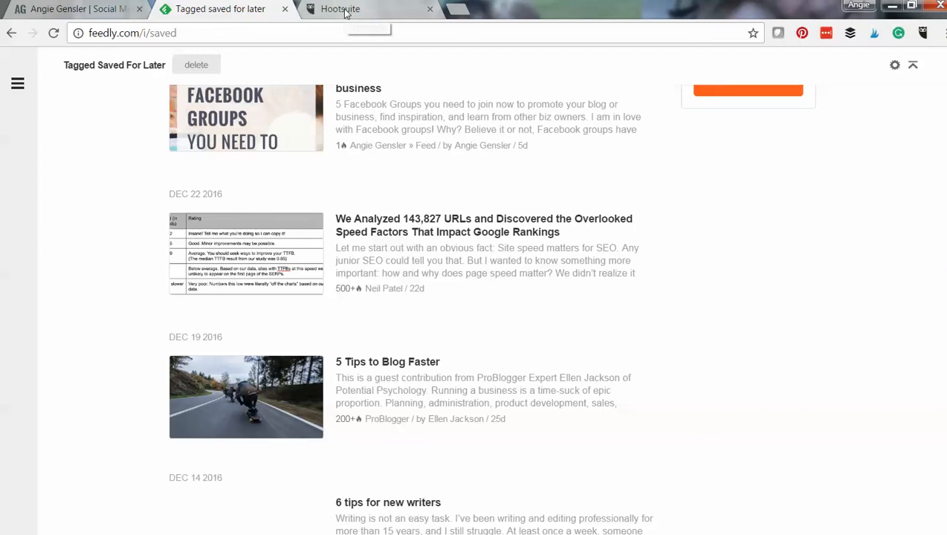
# Step: Open Hootsuite Publisher and scroll to today's 11:55am and 12:15pm scheduled posts
pyautogui.click(365, 9)
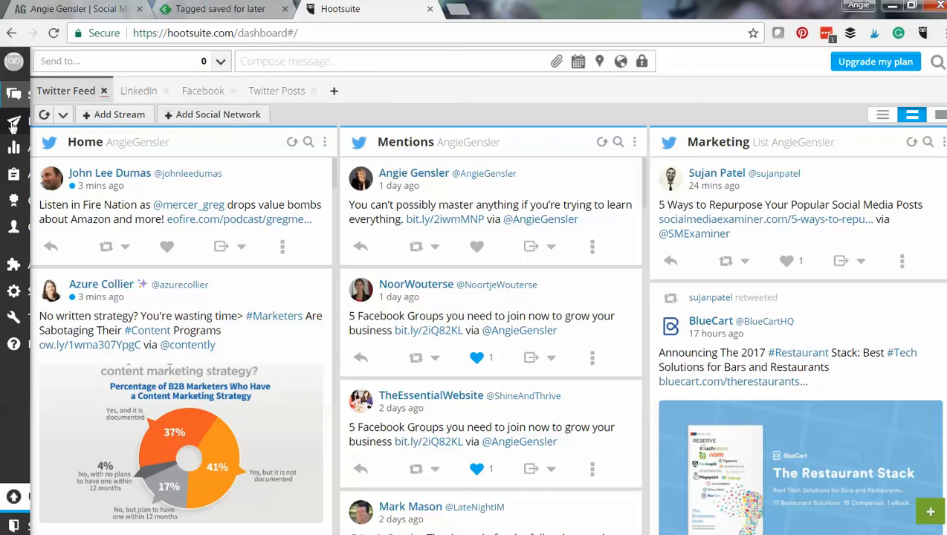
pyautogui.click(13, 121)
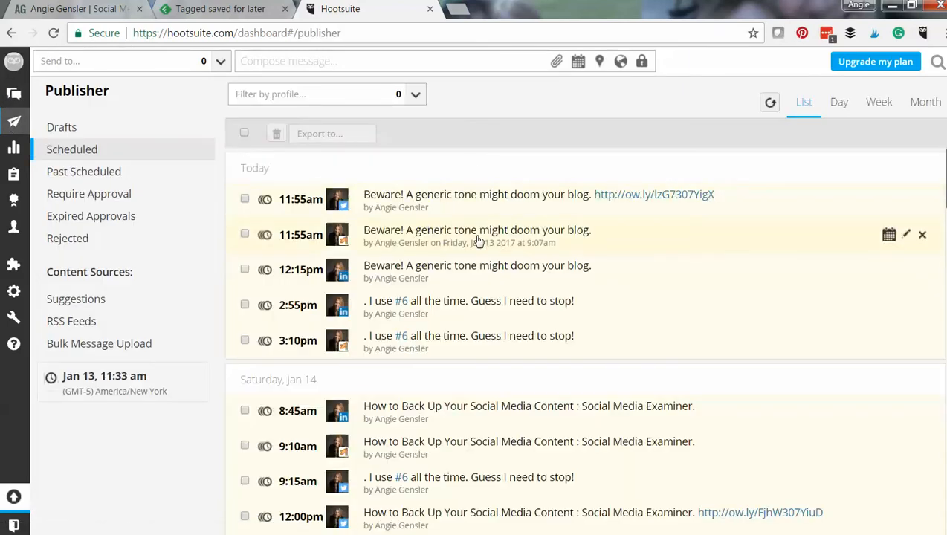
pyautogui.scroll(-3)
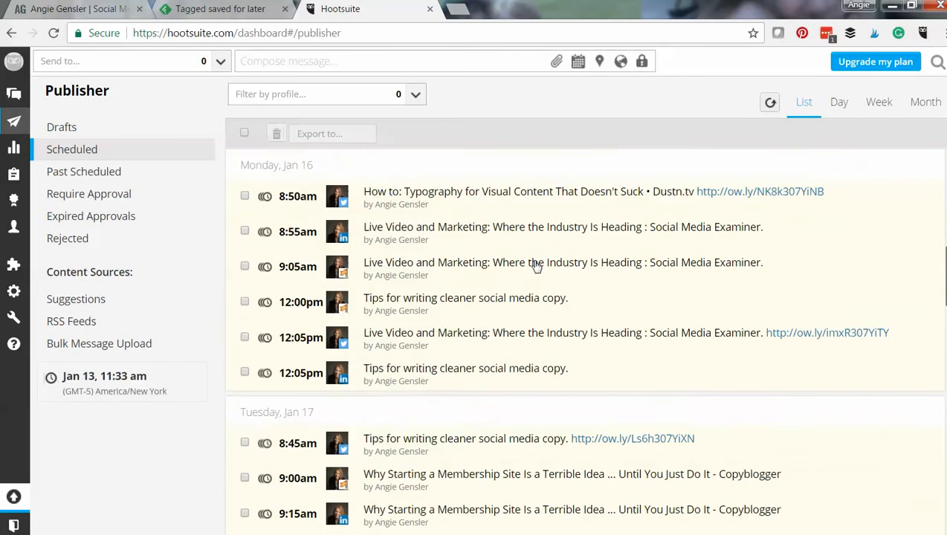
pyautogui.scroll(-3)
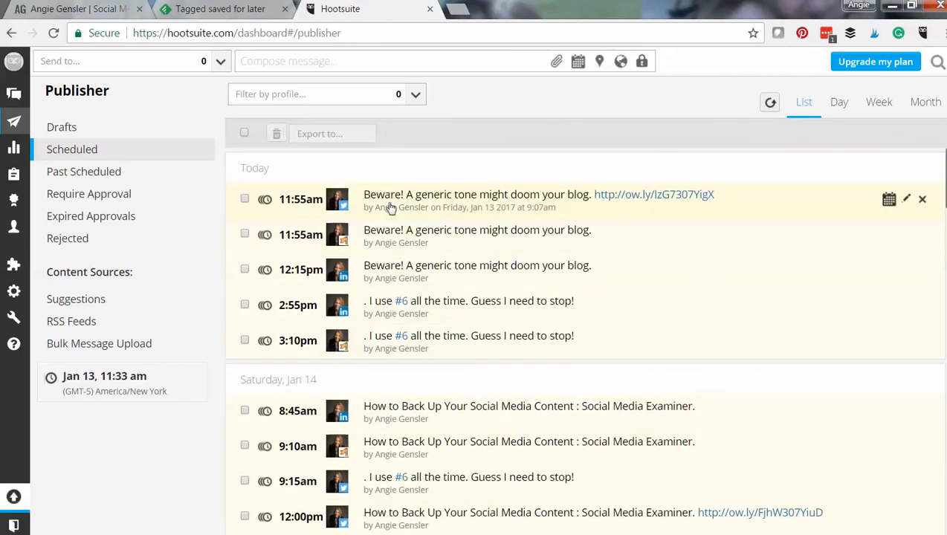
pyautogui.moveTo(283, 216)
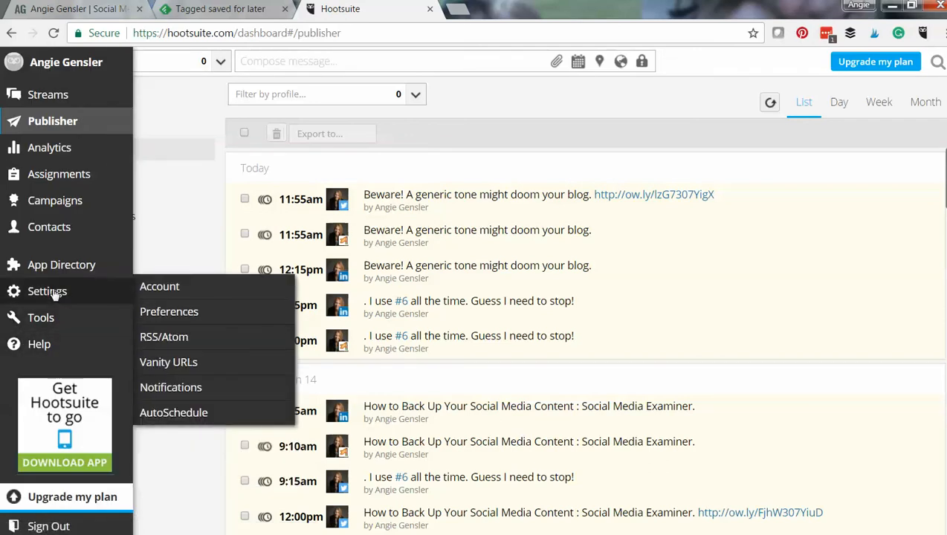
pyautogui.moveTo(170, 387)
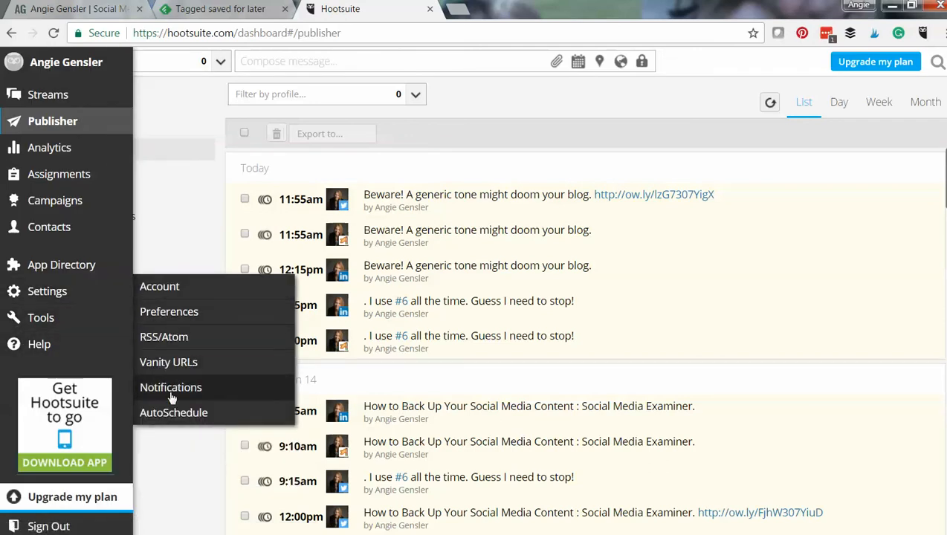
# Step: Save AutoSchedule at up to 2 messages daily, 8 AM–9 PM every day, then close Settings
pyautogui.click(173, 413)
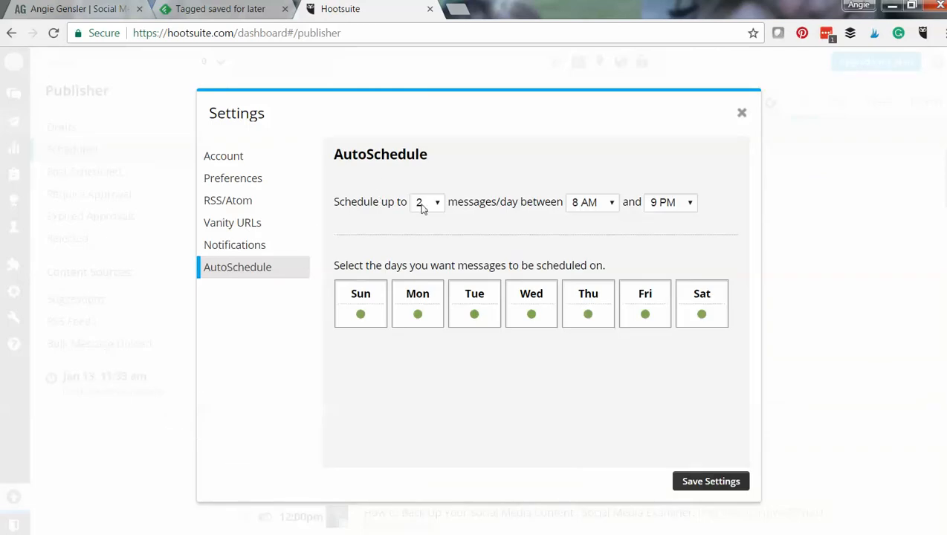
pyautogui.moveTo(599, 215)
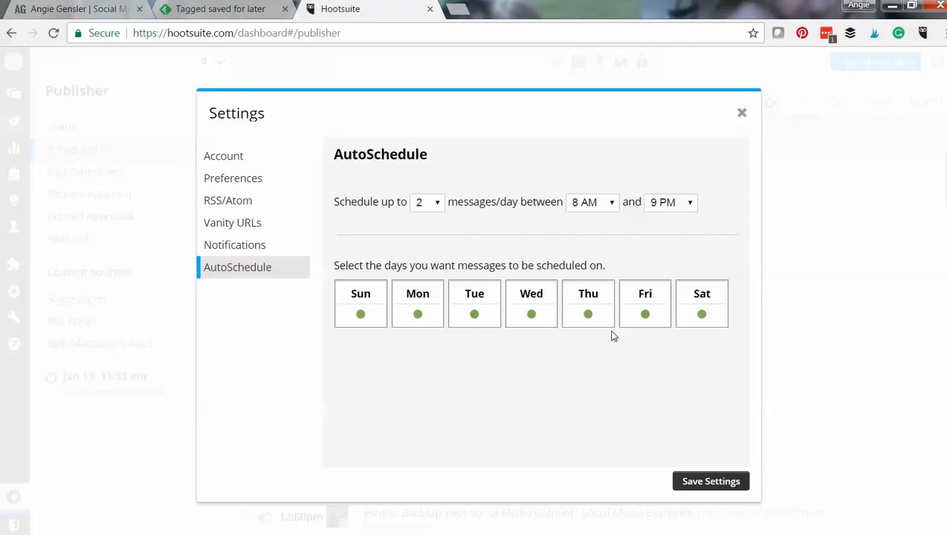
pyautogui.moveTo(665, 442)
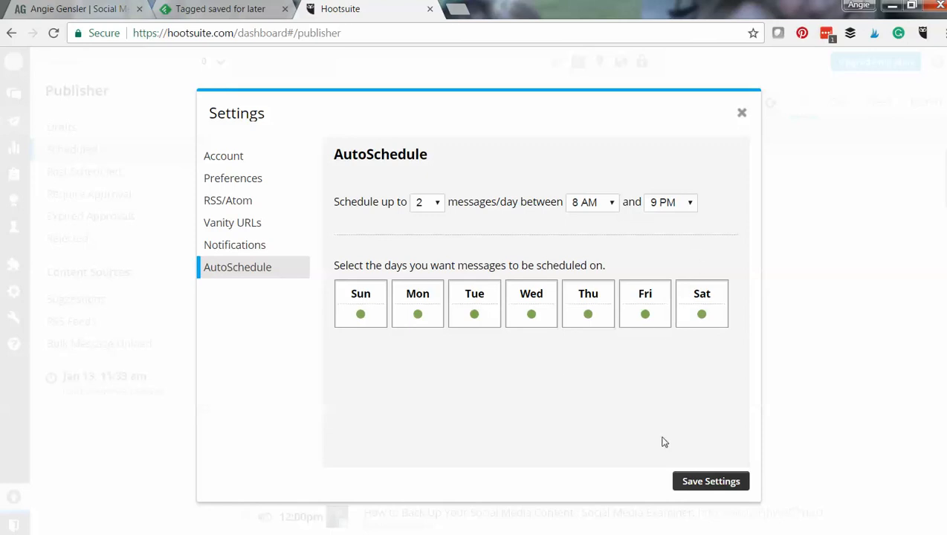
pyautogui.click(711, 481)
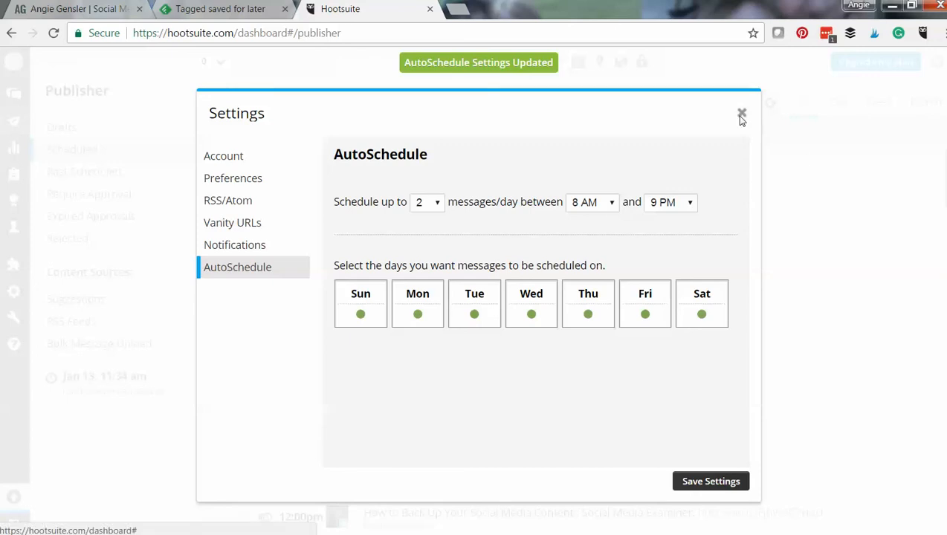
pyautogui.click(741, 115)
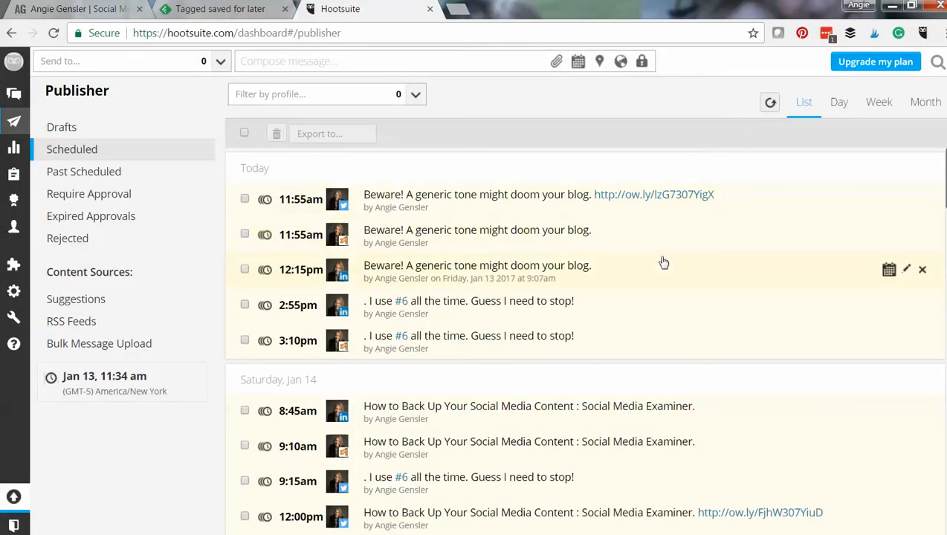
pyautogui.moveTo(292, 235)
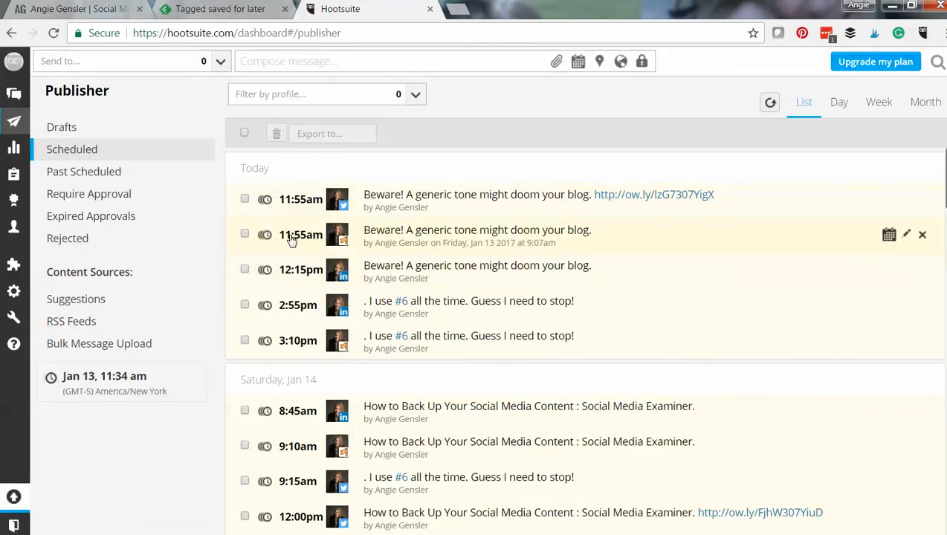
pyautogui.moveTo(290, 269)
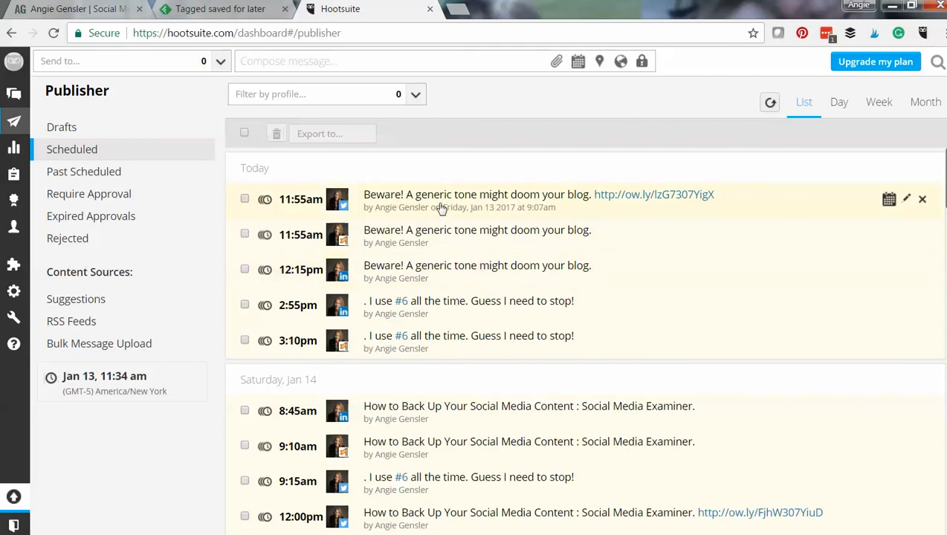
pyautogui.moveTo(319, 210)
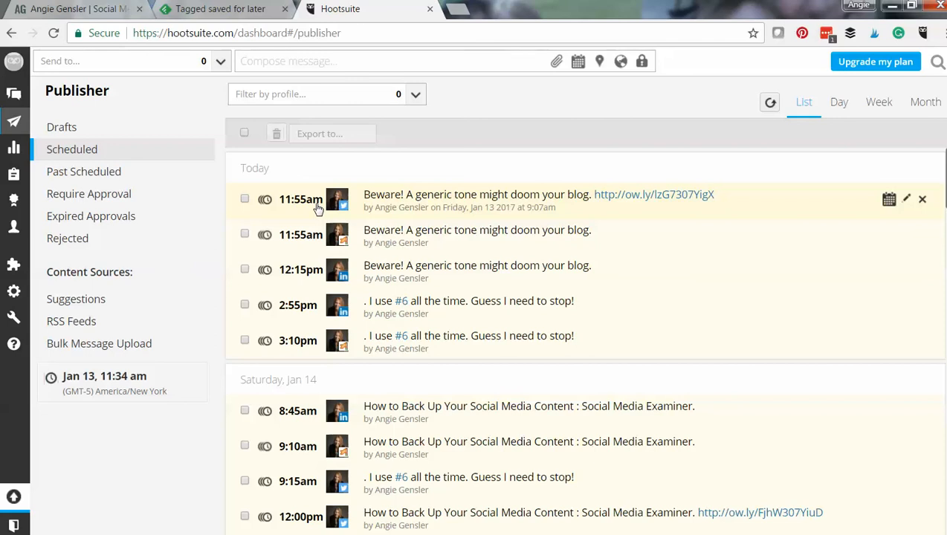
pyautogui.moveTo(307, 237)
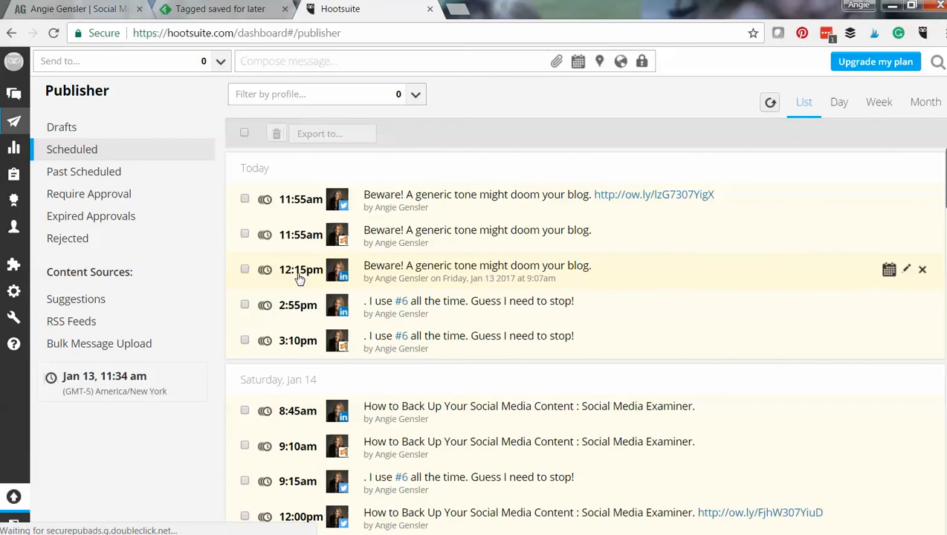
pyautogui.scroll(-3)
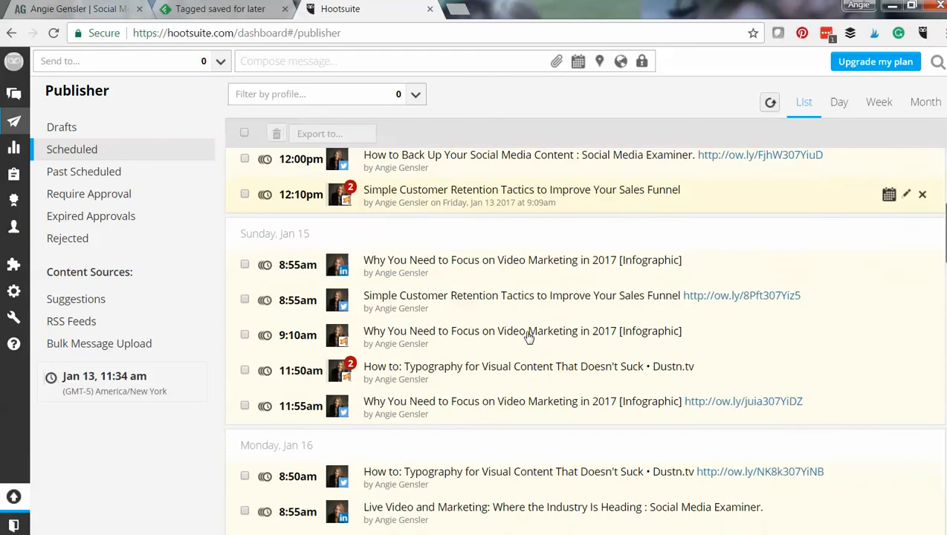
pyautogui.scroll(-3)
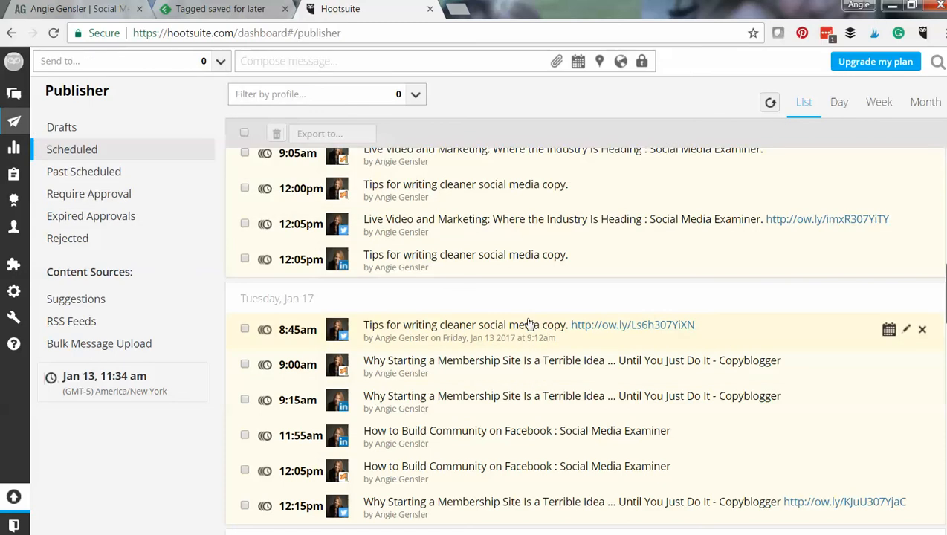
pyautogui.scroll(-3)
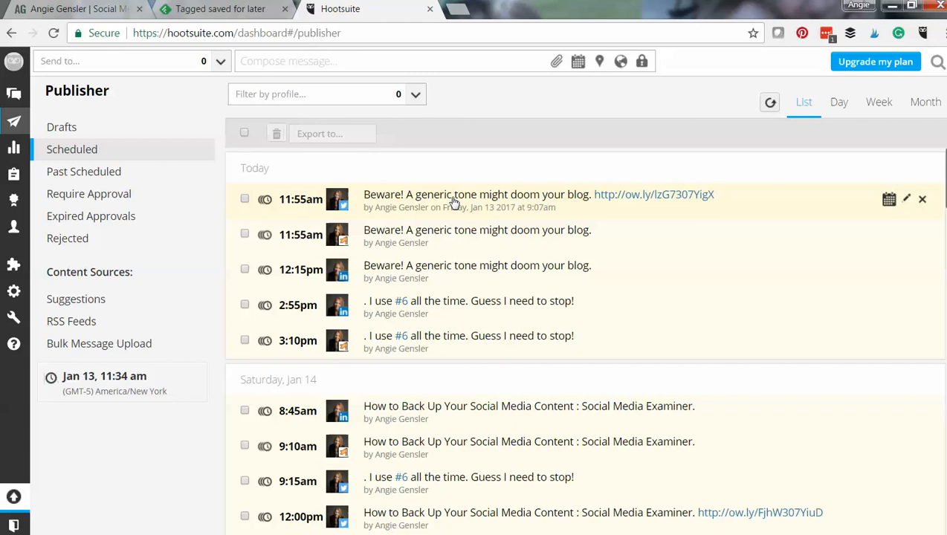
pyautogui.click(908, 199)
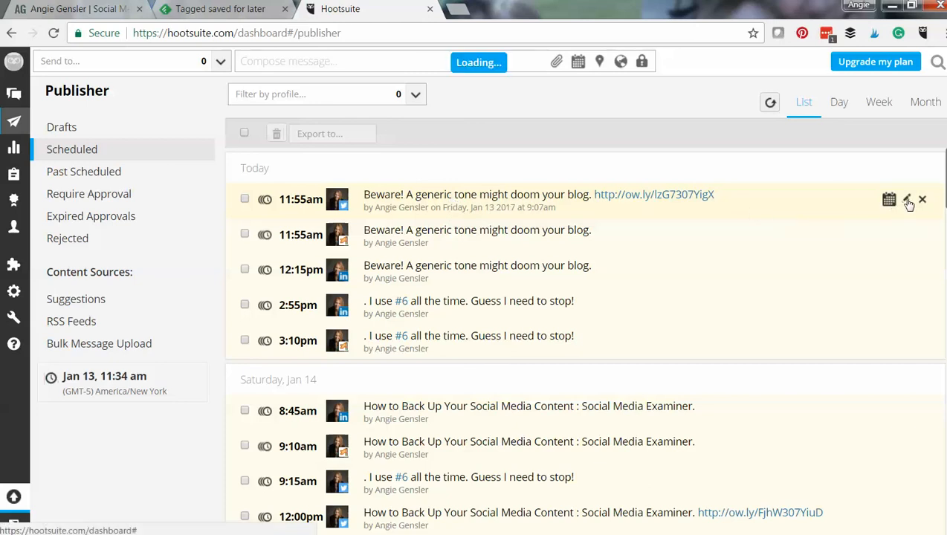
pyautogui.click(908, 199)
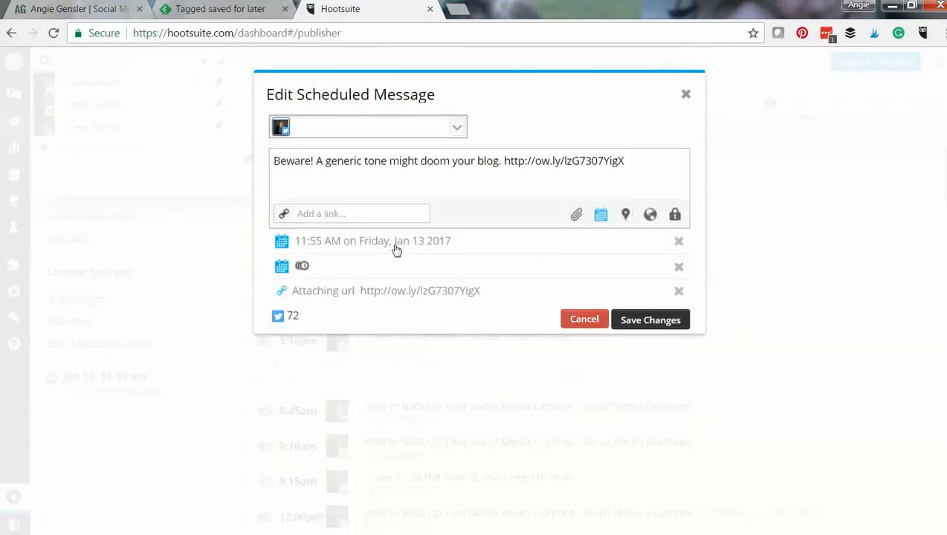
pyautogui.click(372, 240)
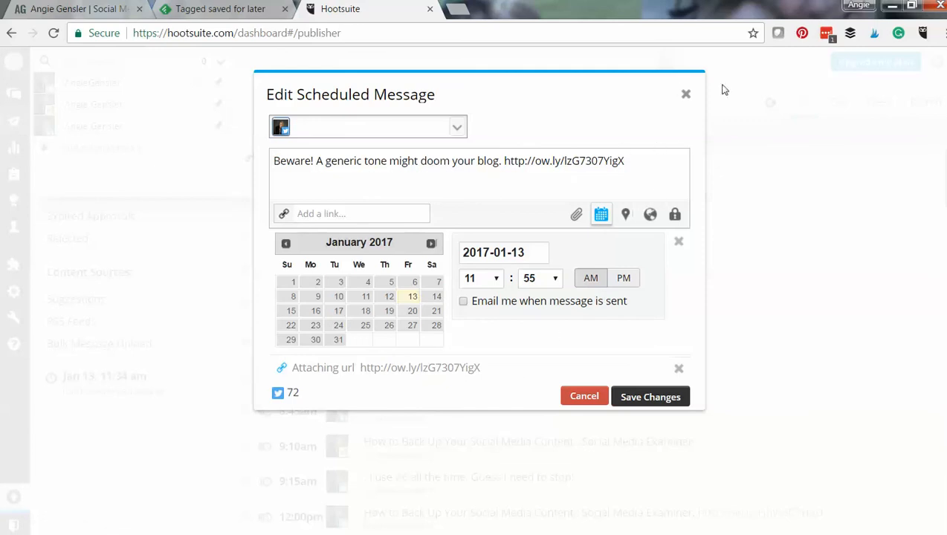
pyautogui.click(583, 395)
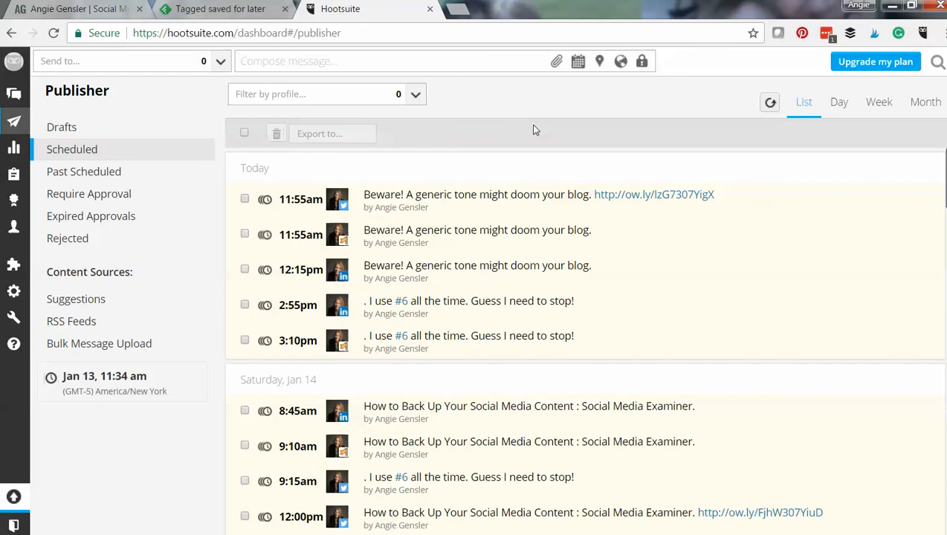
pyautogui.moveTo(490, 102)
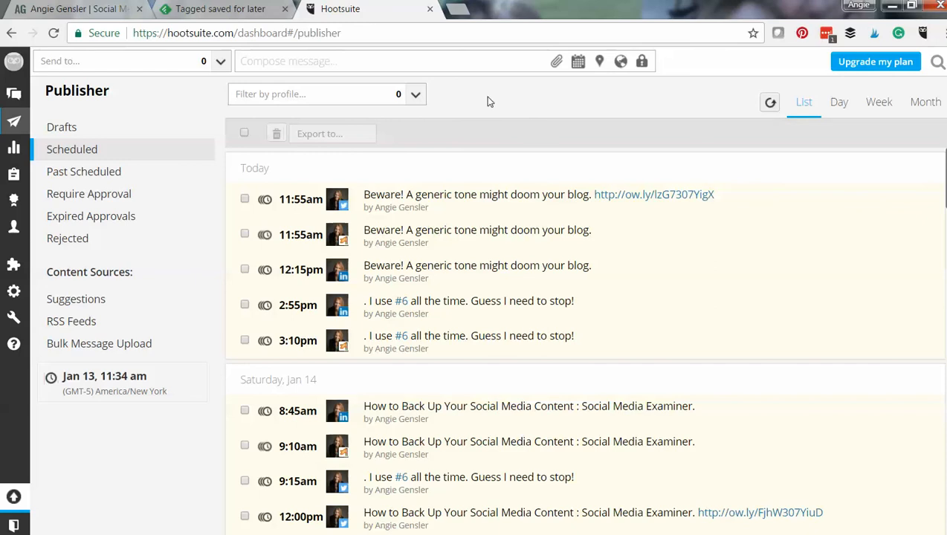